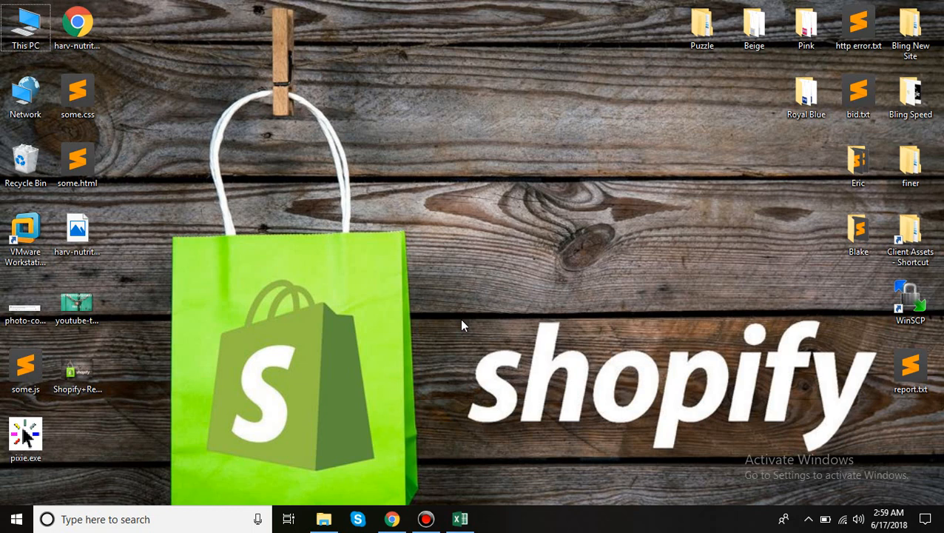
{"action": "mouse_move", "coordinate": [408, 473]}
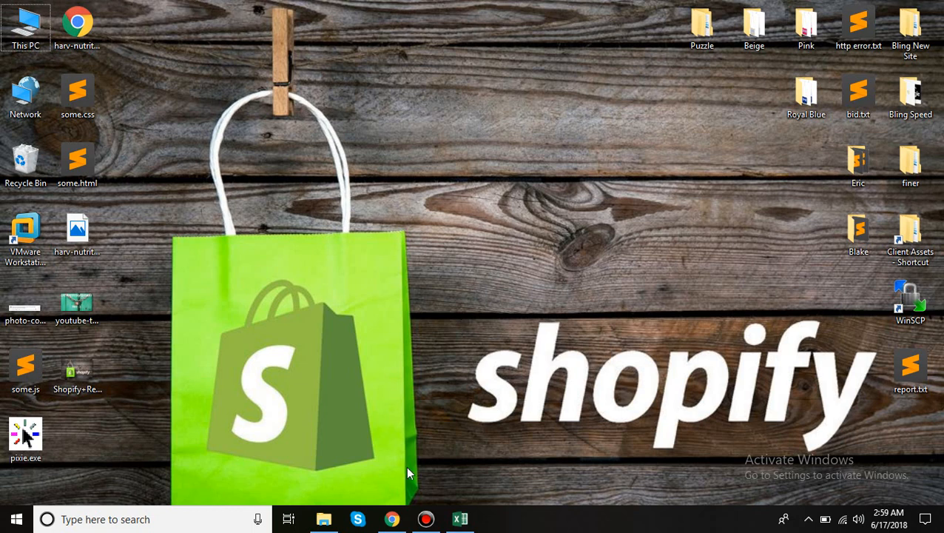
Step: Bring up the browser showing the store's cart page with one Example T-Shirt at Tk 19.99
{"action": "left_click", "coordinate": [392, 518]}
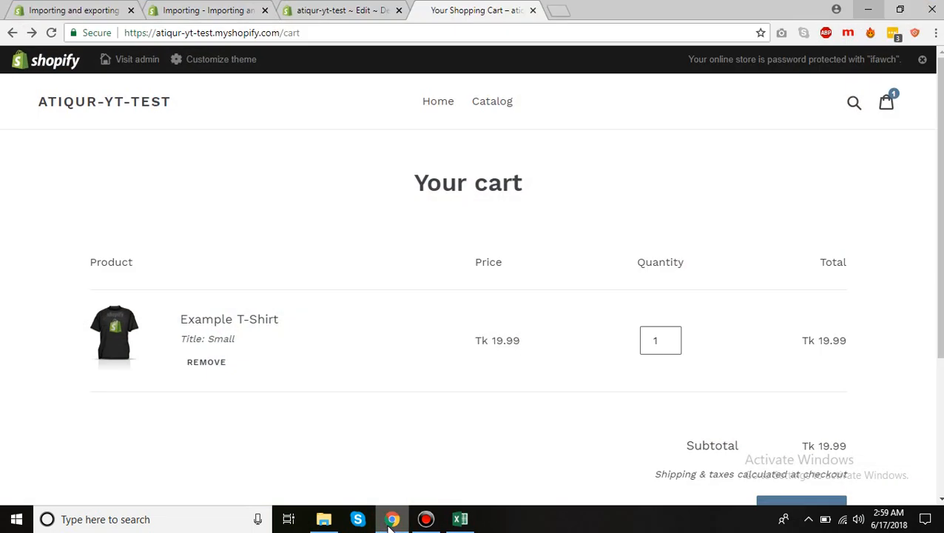
{"action": "mouse_move", "coordinate": [417, 216]}
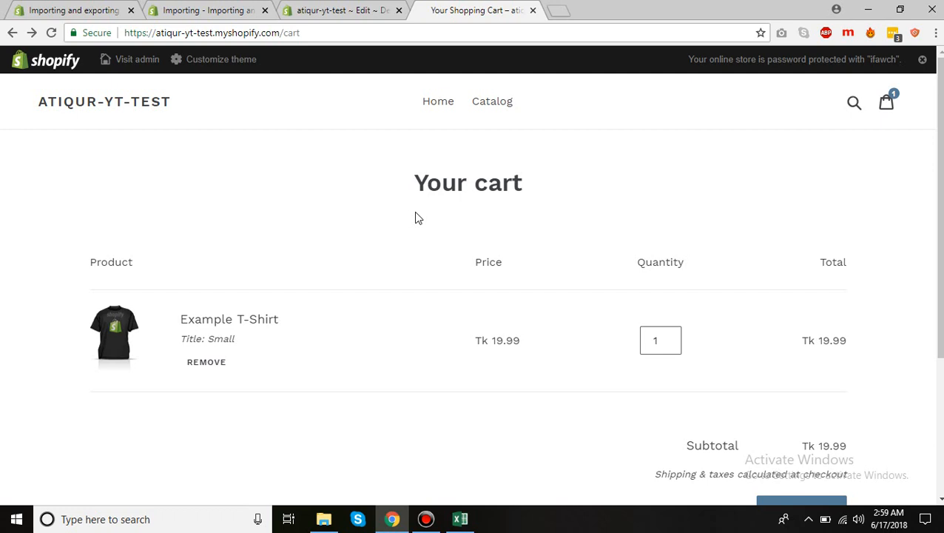
{"action": "mouse_move", "coordinate": [457, 216]}
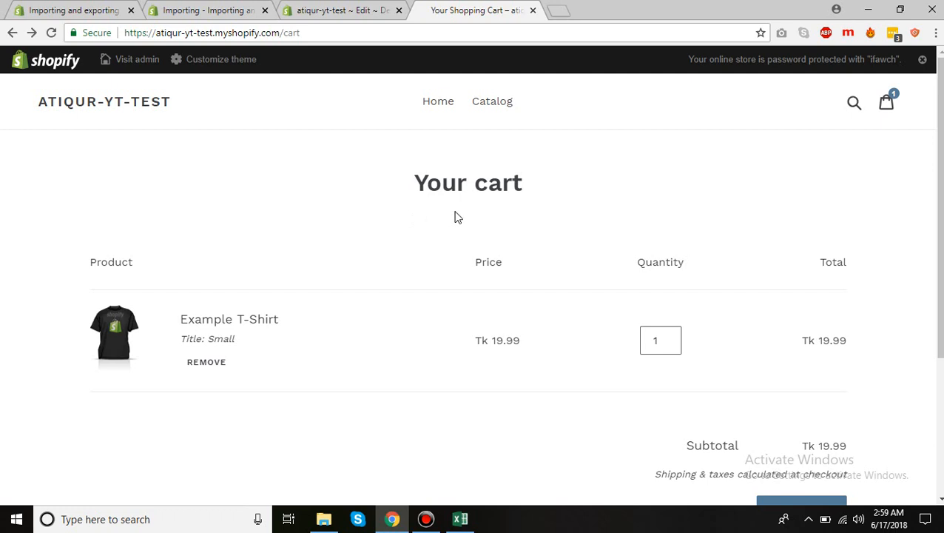
{"action": "mouse_move", "coordinate": [473, 218]}
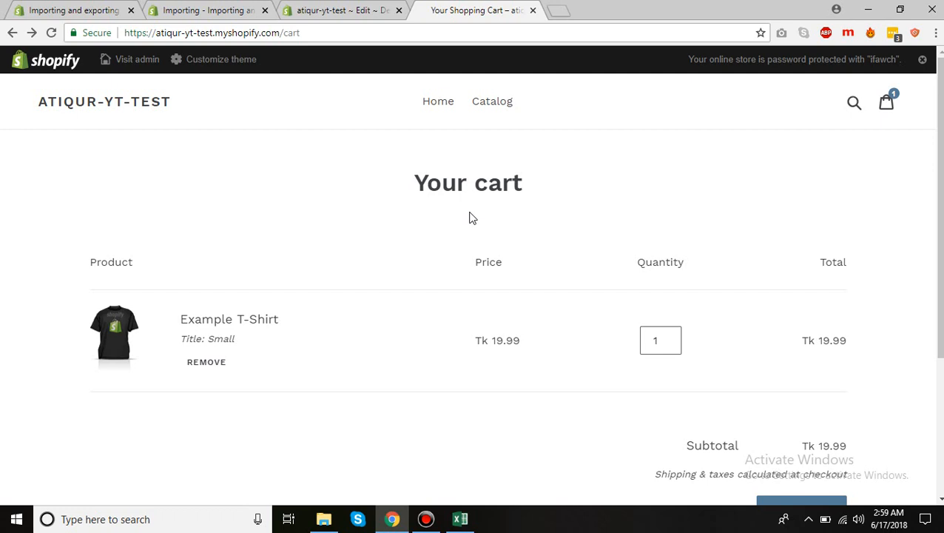
{"action": "mouse_move", "coordinate": [352, 244]}
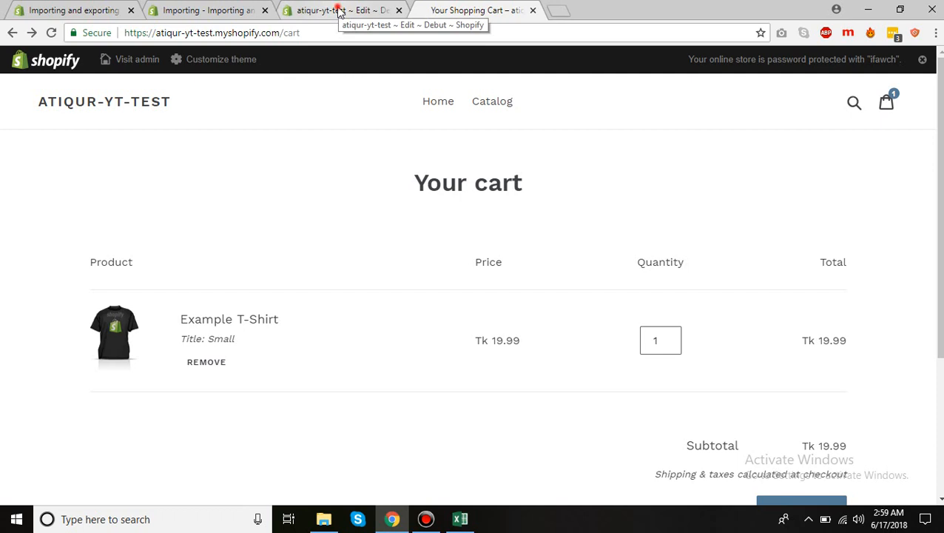
Step: Open the Discounts admin in a new tab from the Debut code editor, confirming the active SAVE5 code
{"action": "left_click", "coordinate": [340, 9]}
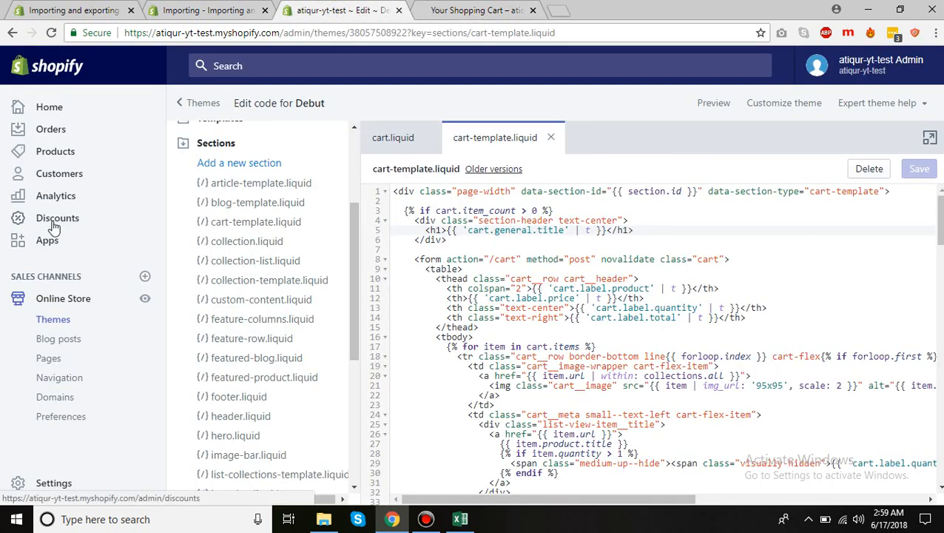
{"action": "right_click", "coordinate": [56, 218]}
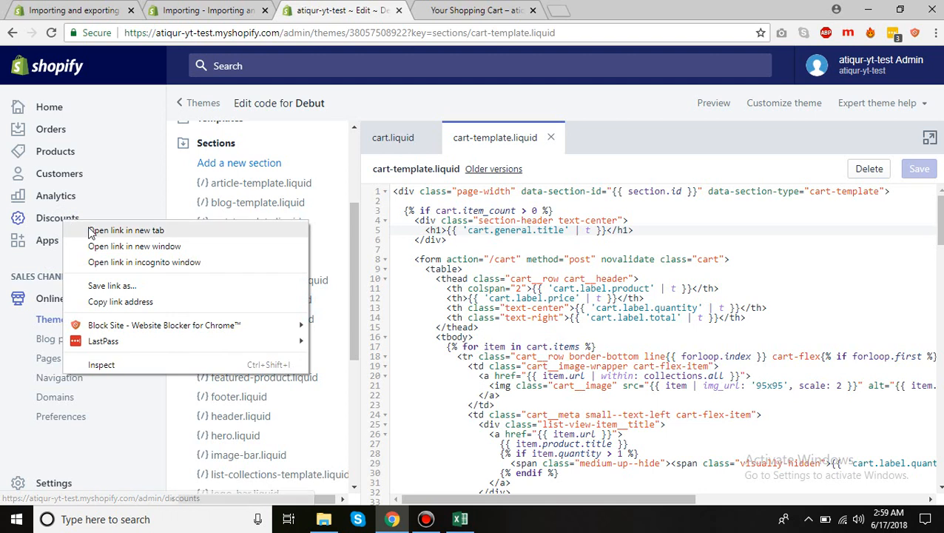
{"action": "left_click", "coordinate": [126, 231]}
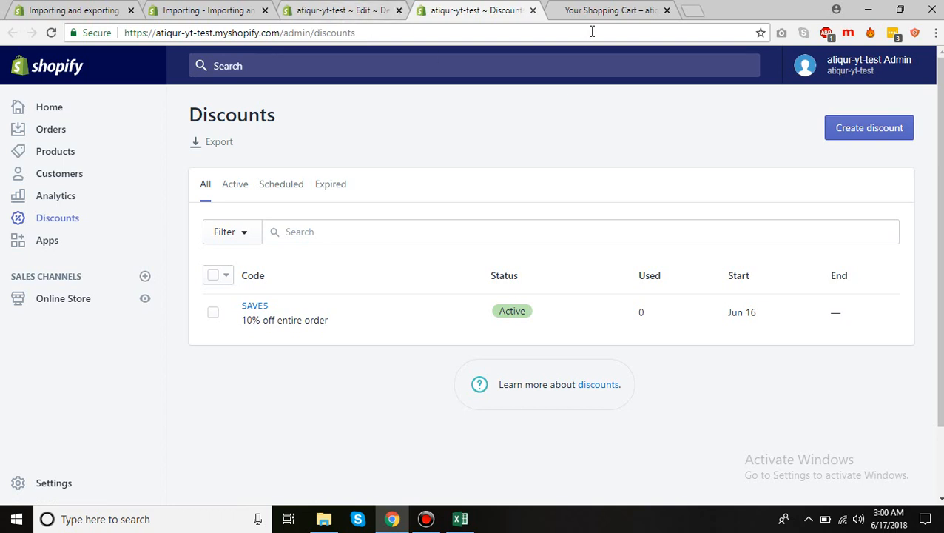
{"action": "left_click", "coordinate": [610, 9]}
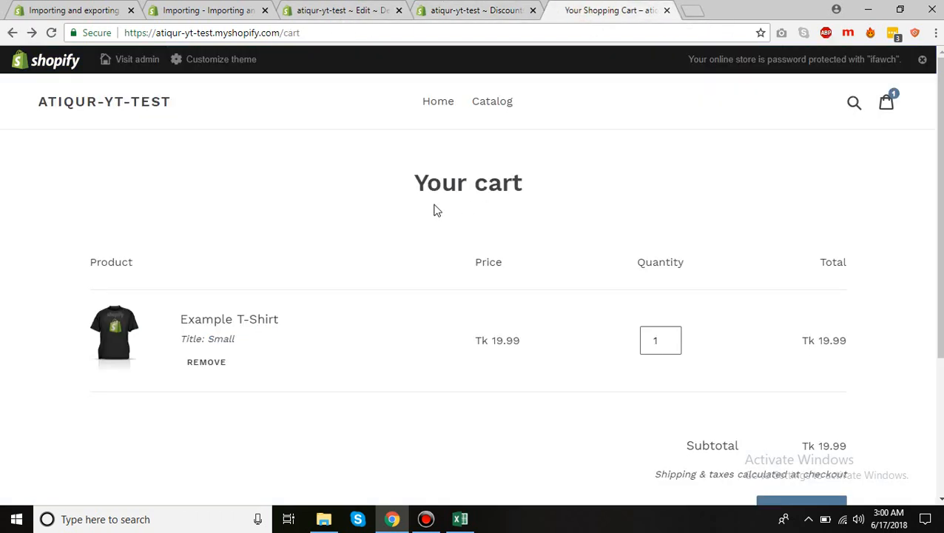
{"action": "mouse_move", "coordinate": [466, 168]}
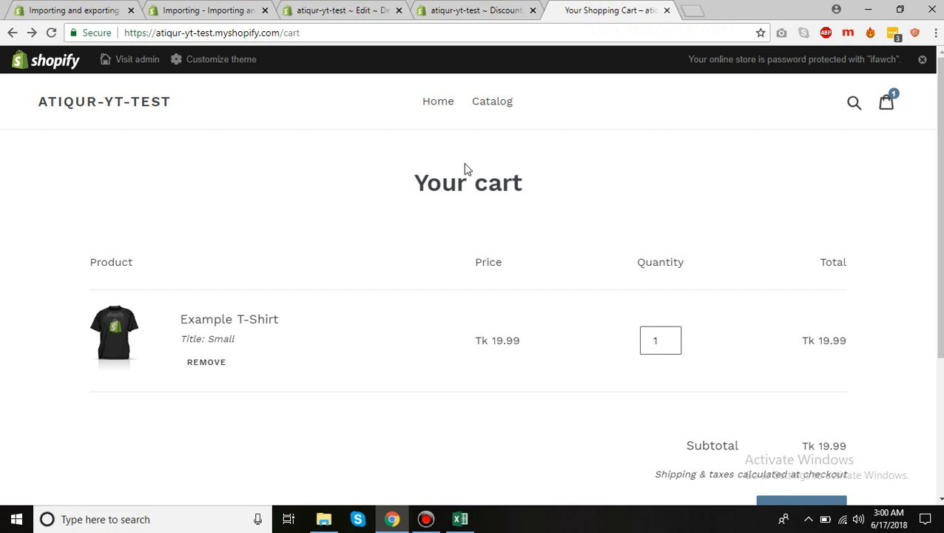
{"action": "mouse_move", "coordinate": [477, 207]}
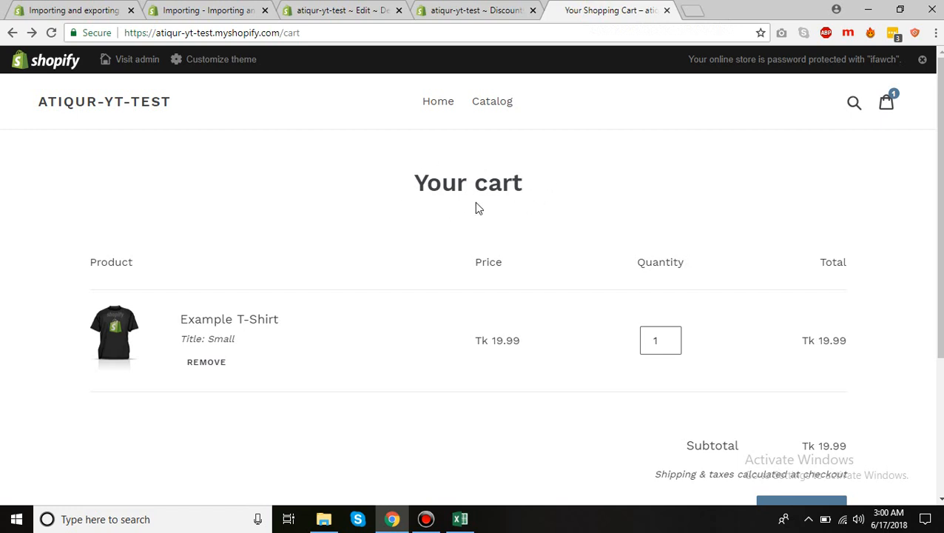
{"action": "mouse_move", "coordinate": [475, 210]}
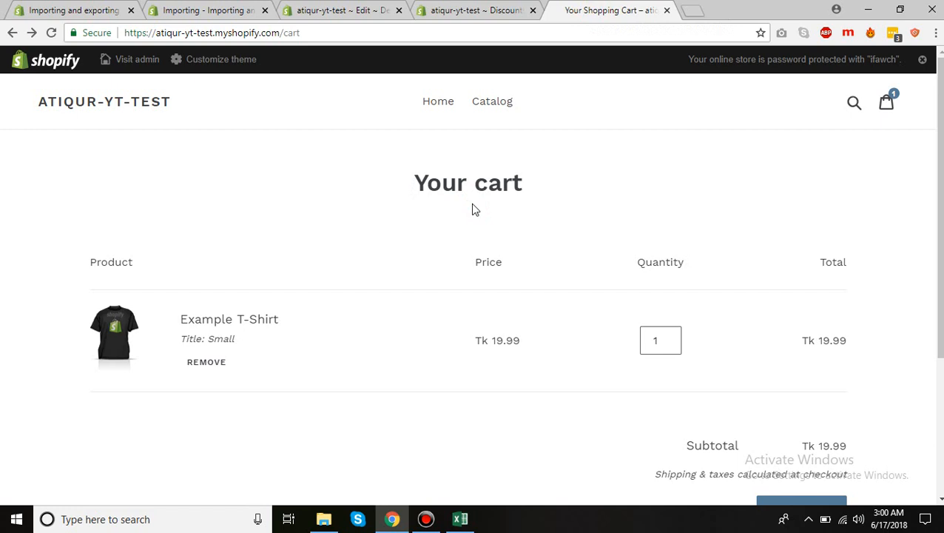
{"action": "mouse_move", "coordinate": [476, 10]}
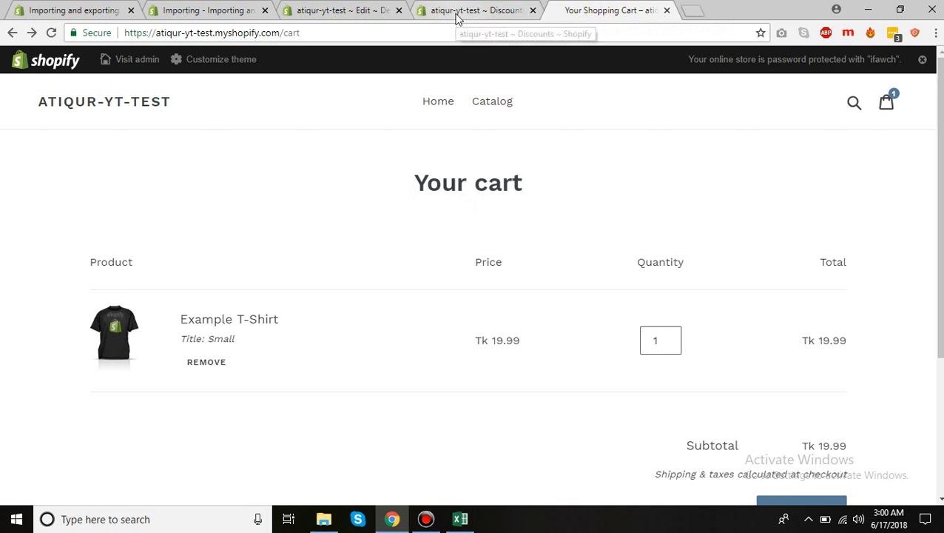
{"action": "left_click", "coordinate": [476, 10]}
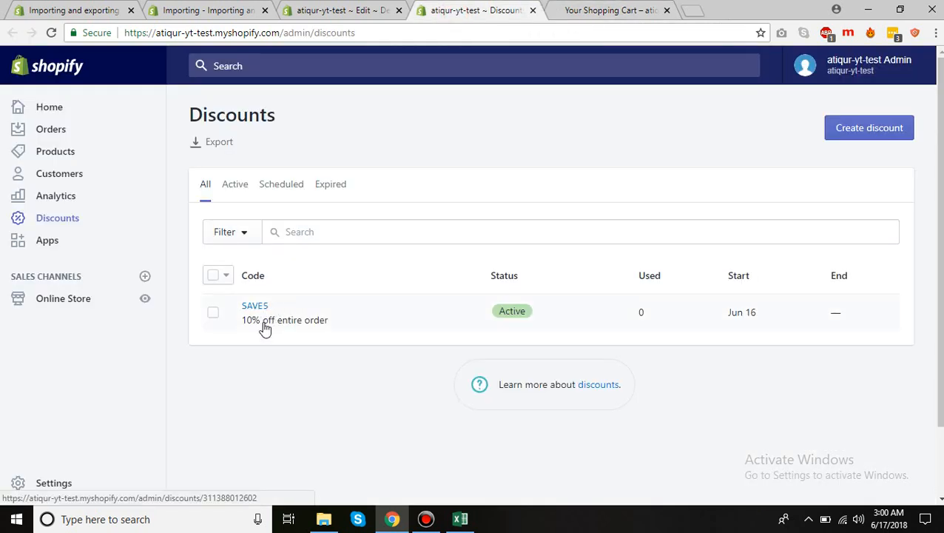
{"action": "mouse_move", "coordinate": [343, 11]}
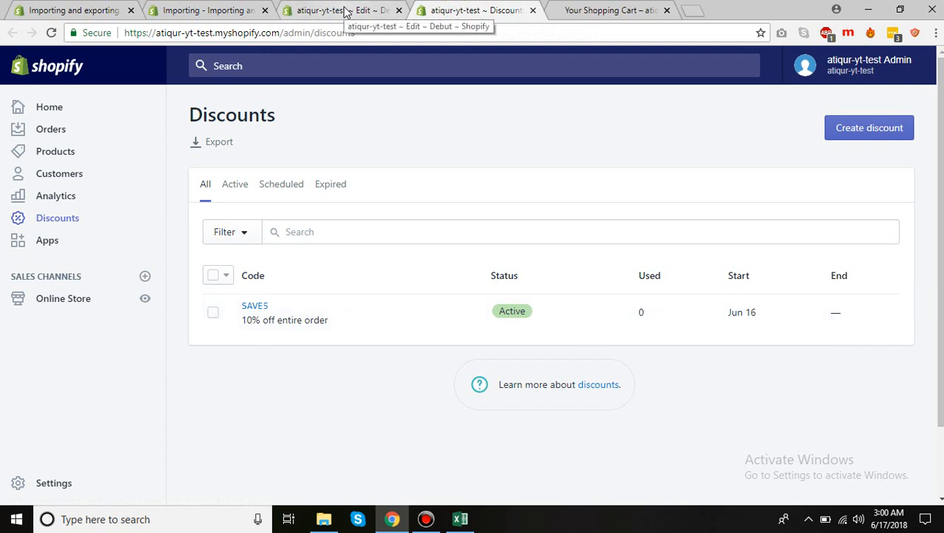
Step: Return to the theme code editor with cart-template.liquid open for editing
{"action": "left_click", "coordinate": [340, 11]}
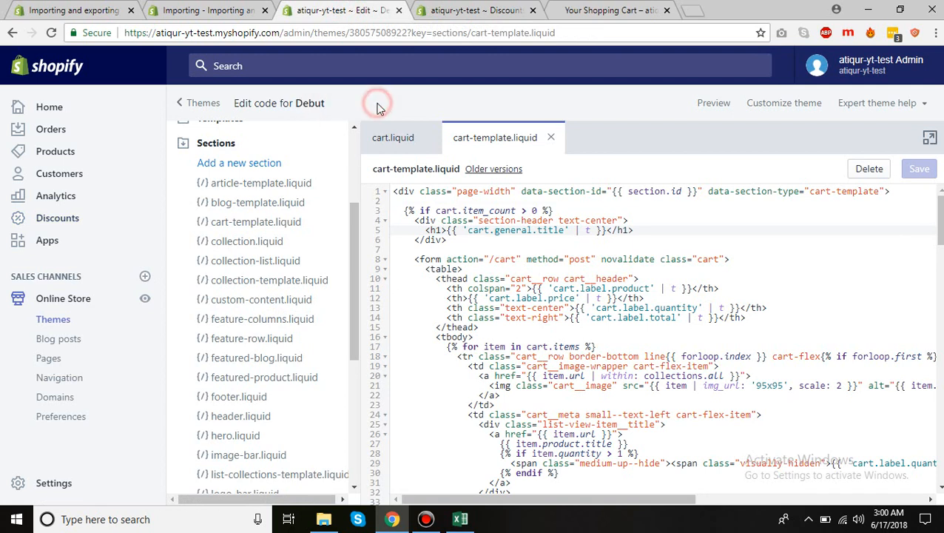
{"action": "mouse_move", "coordinate": [595, 277]}
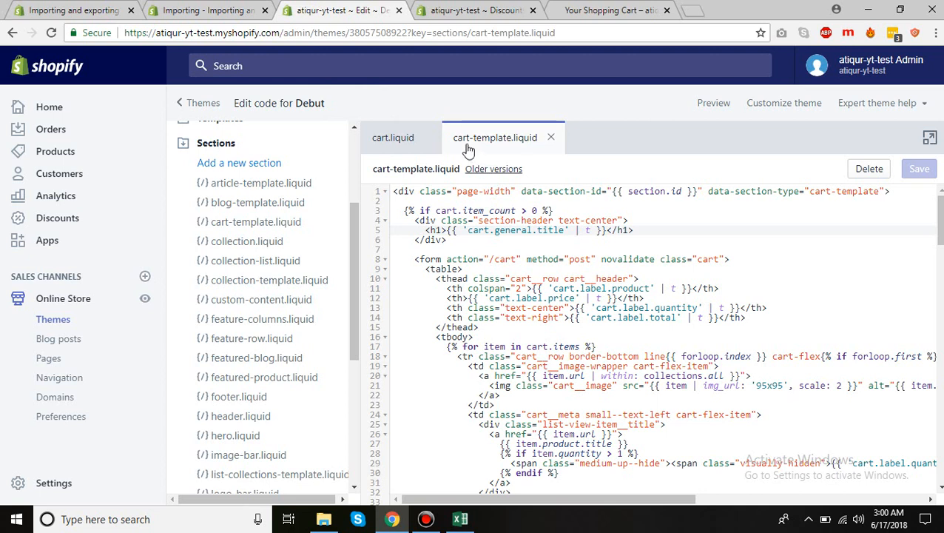
{"action": "mouse_move", "coordinate": [358, 296]}
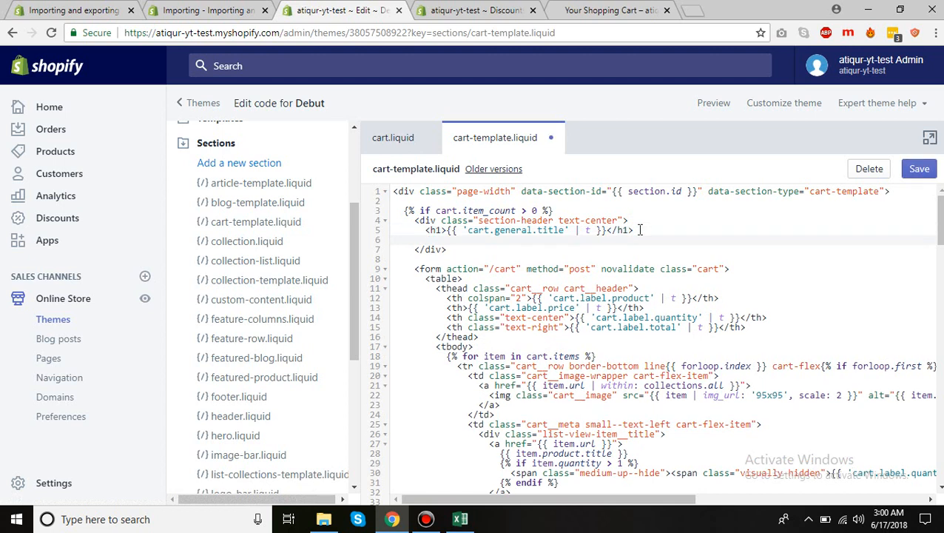
Step: Write an <a> GET DISCOUNT! link pointing to /checkout/ below the cart title heading
{"action": "type", "text": "<a"}
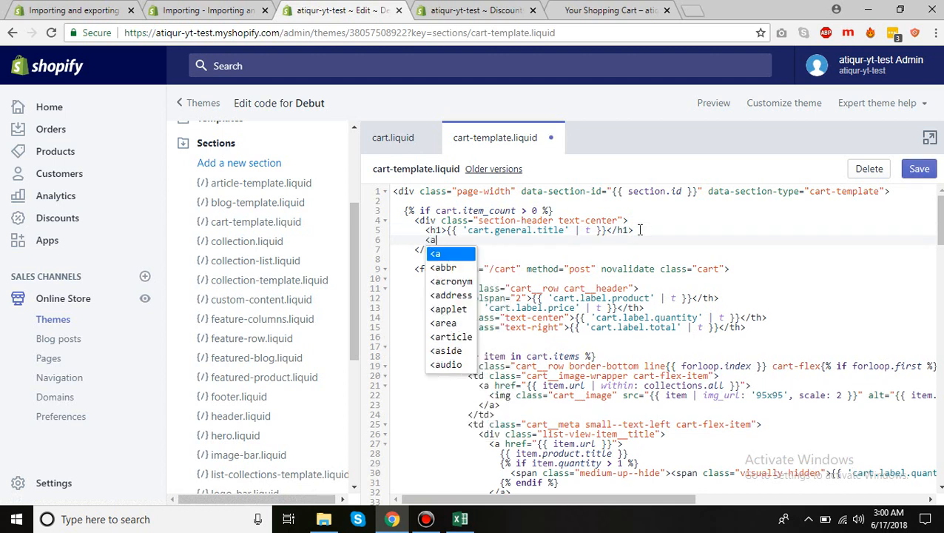
{"action": "type", "text": "href="}
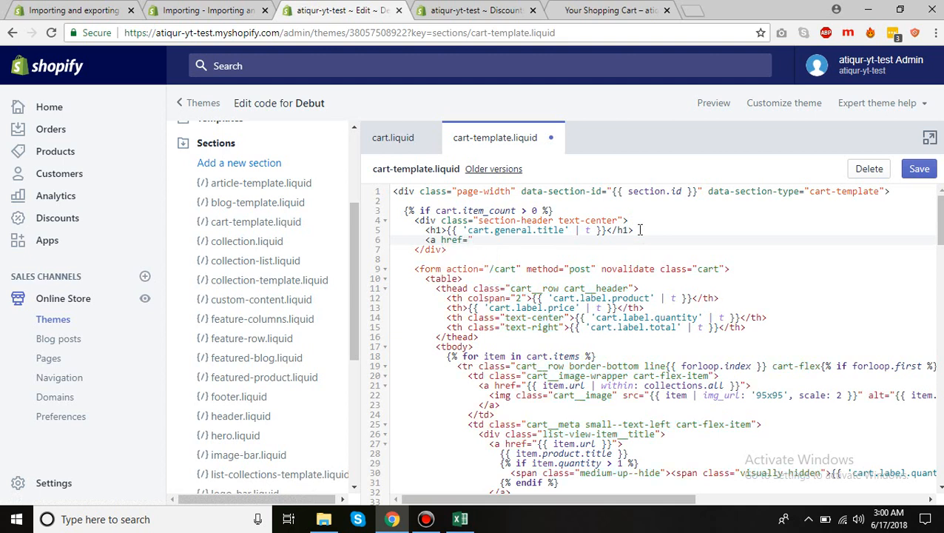
{"action": "type", "text": "\">"}
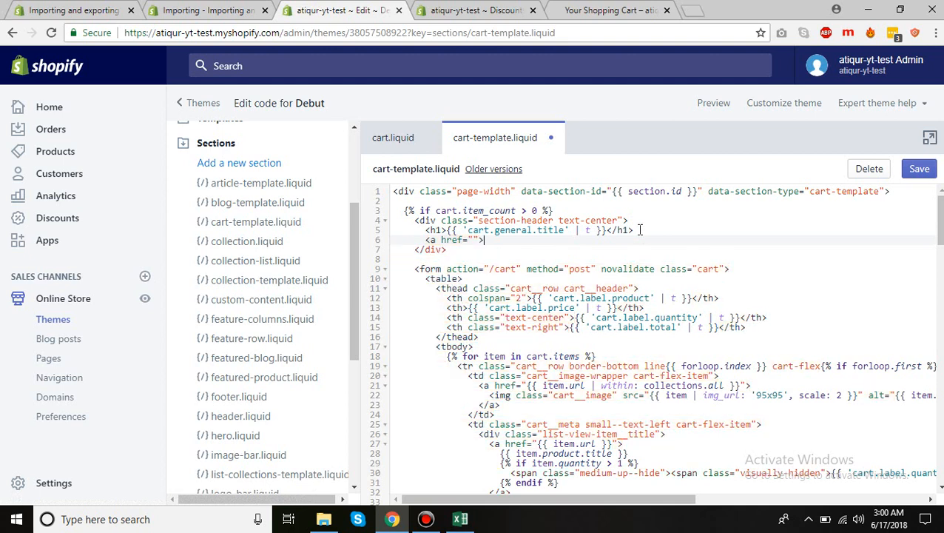
{"action": "type", "text": "</a>"}
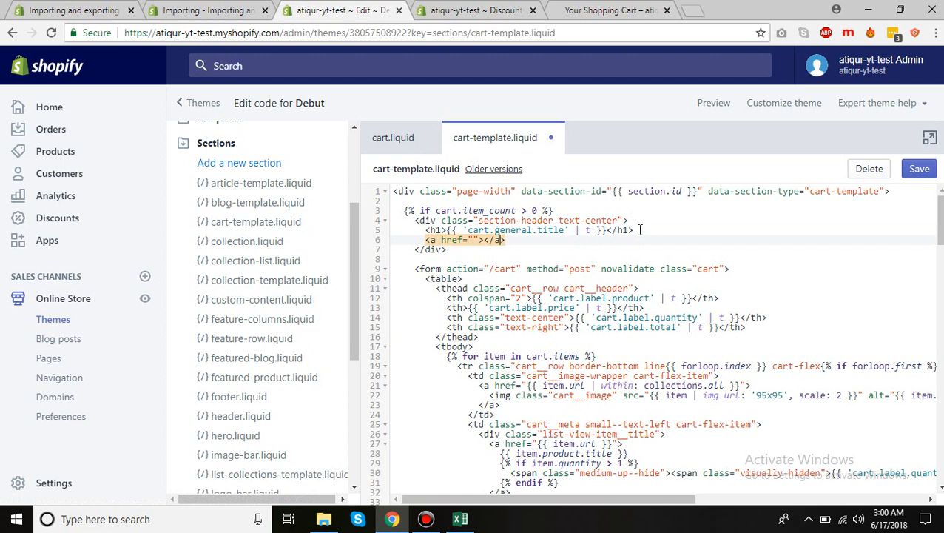
{"action": "type", "text": "GET"}
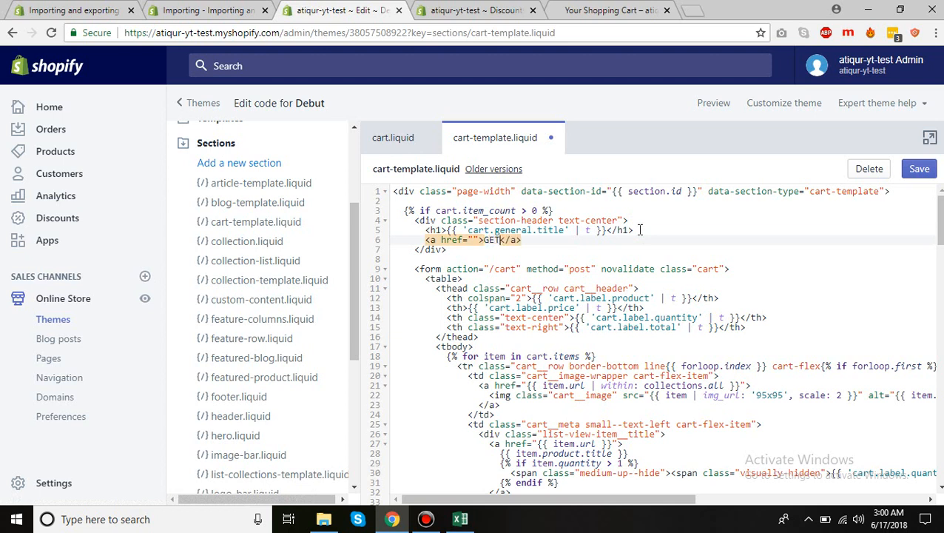
{"action": "type", "text": "DISCOUNT!"}
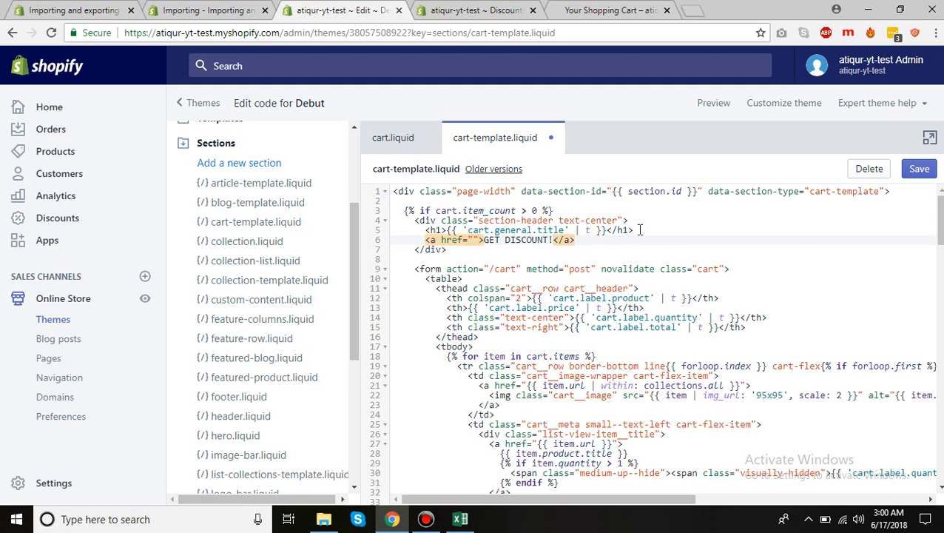
{"action": "type", "text": "/"}
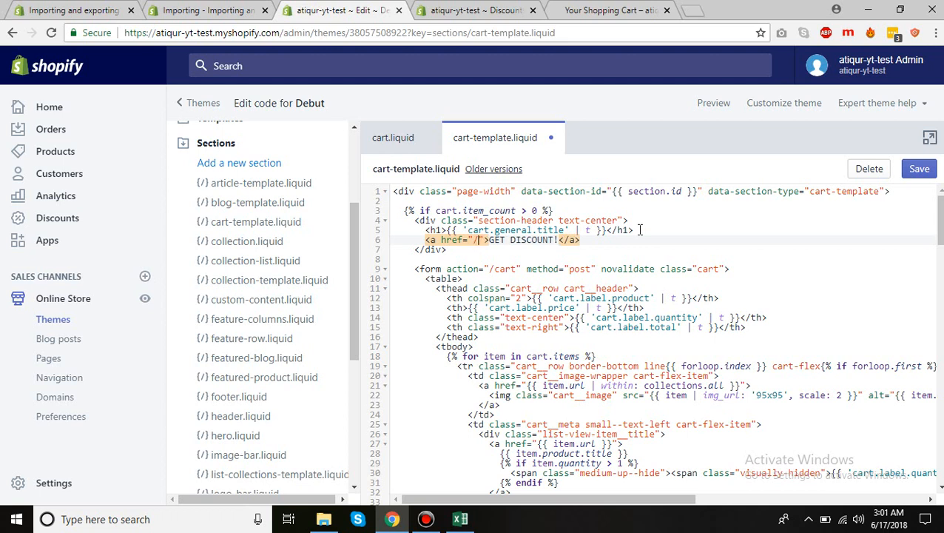
{"action": "type", "text": "checkout/?discount=SAVE5"}
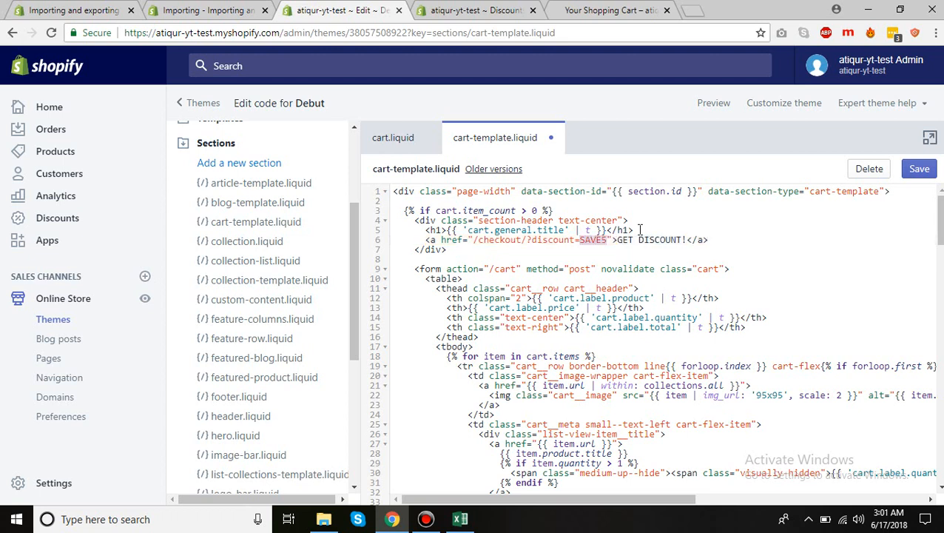
Step: Verify the SAVE5 code name on the Discounts tab and complete the link as /checkout/?discount=SAVE5
{"action": "left_click", "coordinate": [476, 10]}
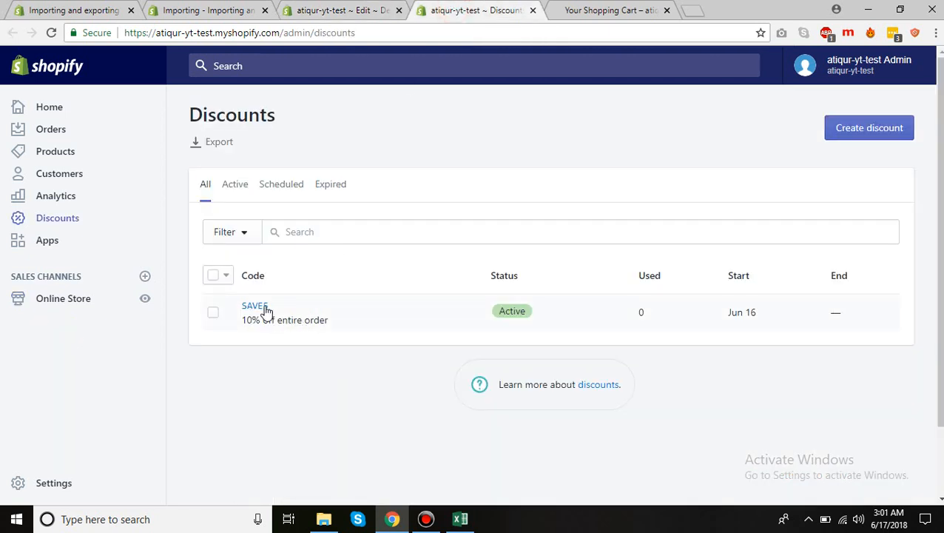
{"action": "left_click", "coordinate": [340, 11]}
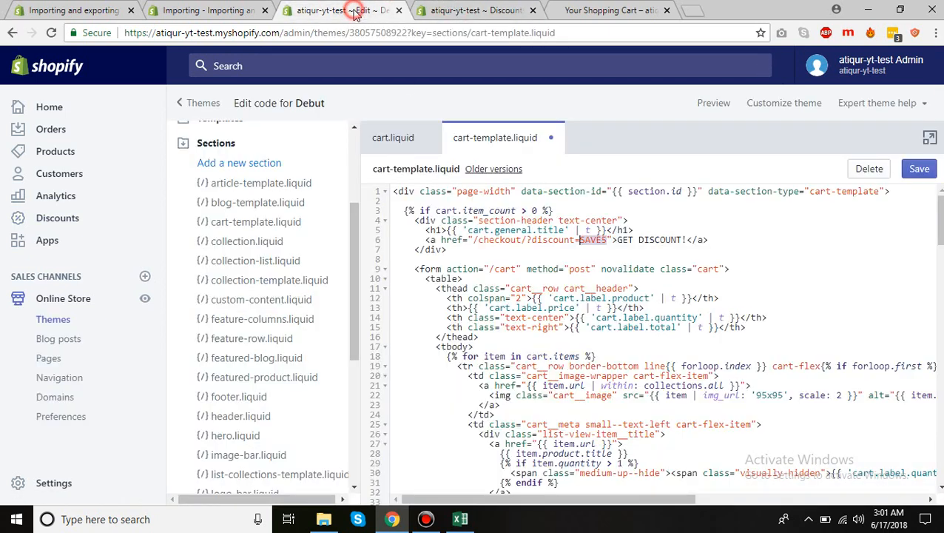
{"action": "left_click", "coordinate": [715, 239]}
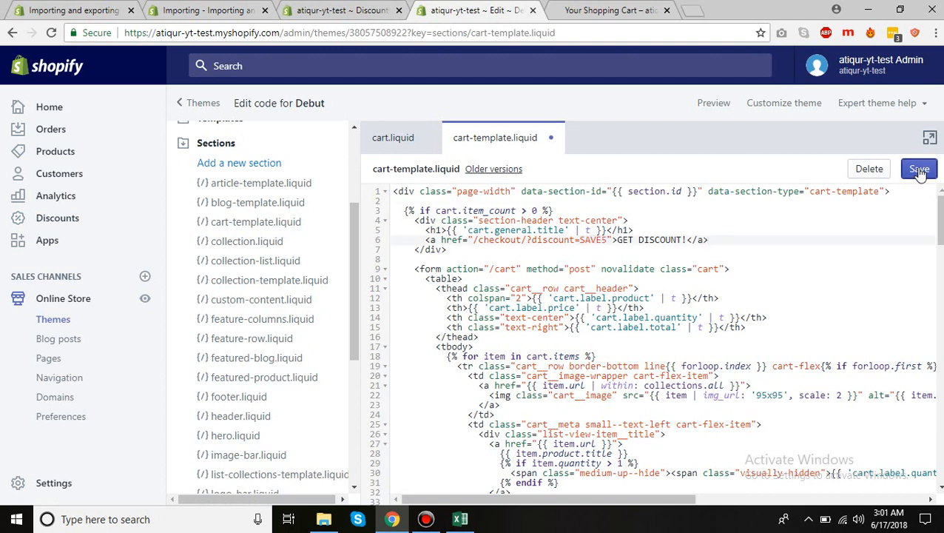
Step: Save cart-template.liquid and view the storefront cart page showing the GET DISCOUNT! link
{"action": "left_click", "coordinate": [919, 169]}
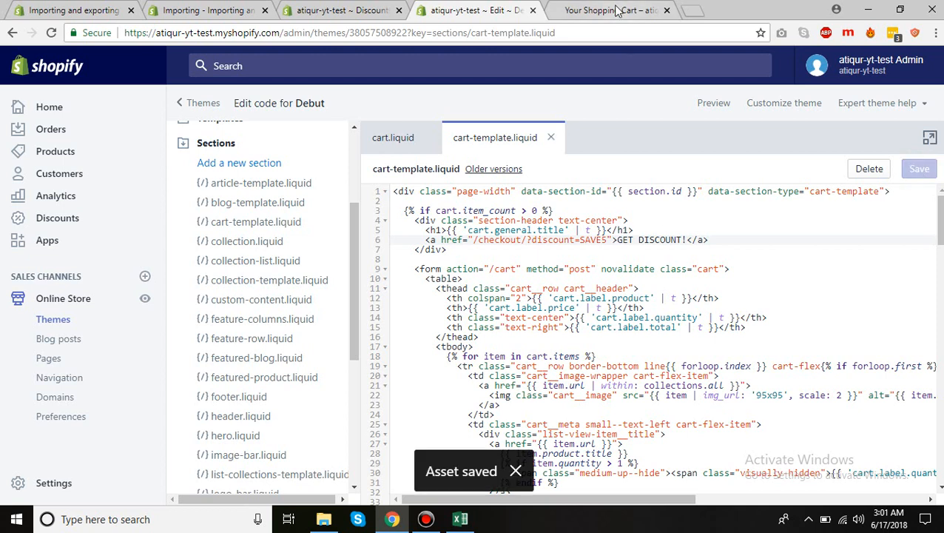
{"action": "left_click", "coordinate": [609, 10]}
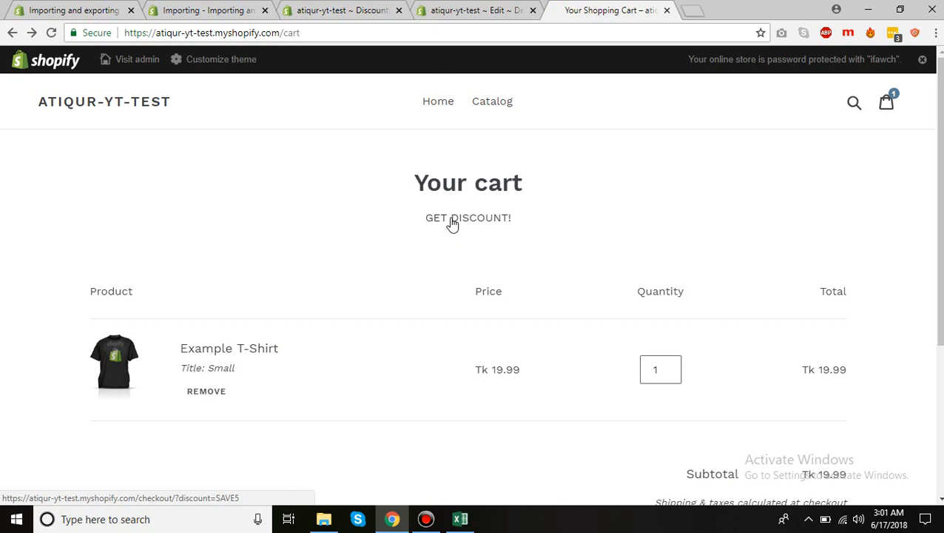
Step: Follow the GET DISCOUNT! link to checkout with SAVE5 applied, Tk 1.99 off for a Tk 20.70 total
{"action": "left_click", "coordinate": [468, 218]}
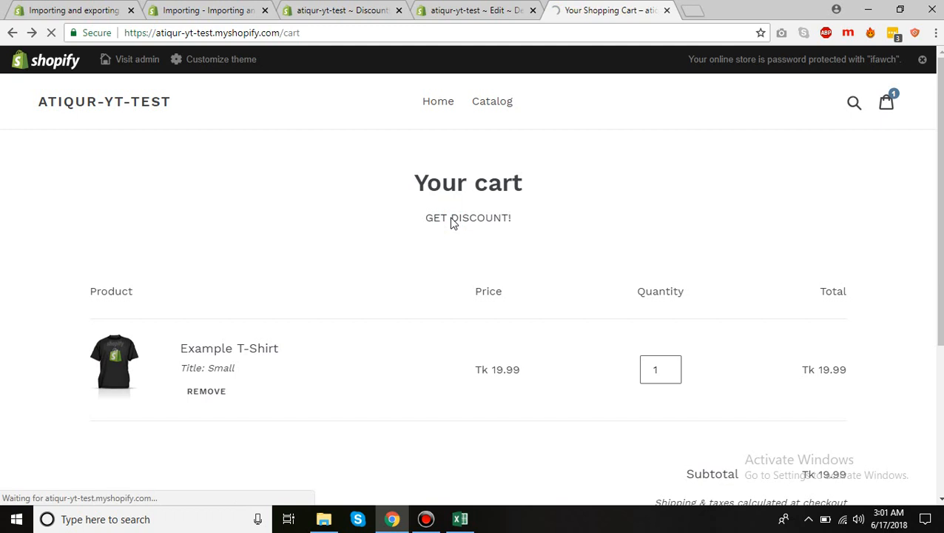
{"action": "left_click", "coordinate": [467, 218]}
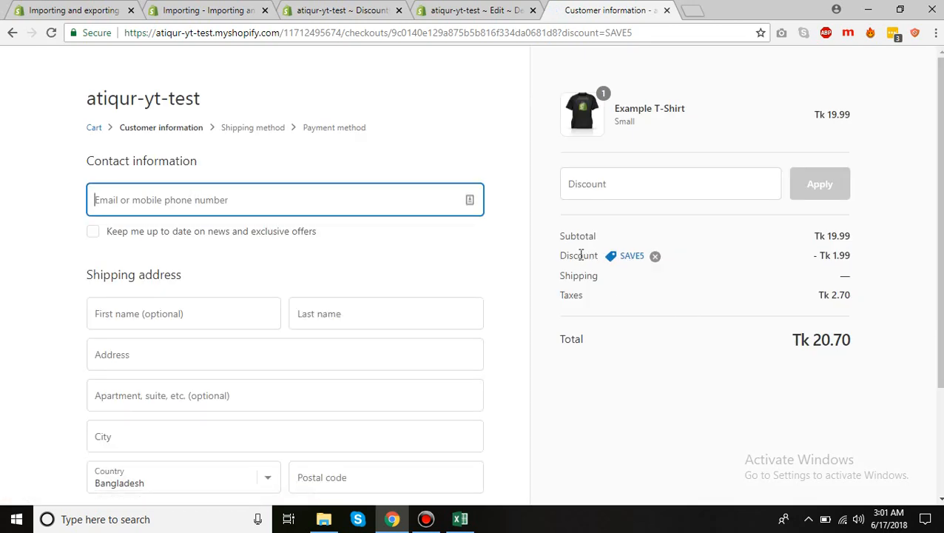
{"action": "mouse_move", "coordinate": [823, 274]}
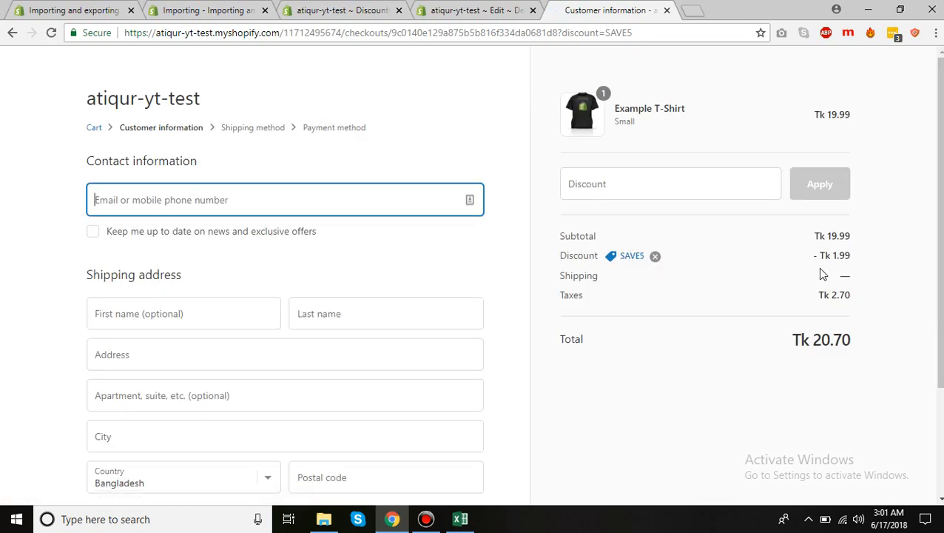
{"action": "mouse_move", "coordinate": [781, 272]}
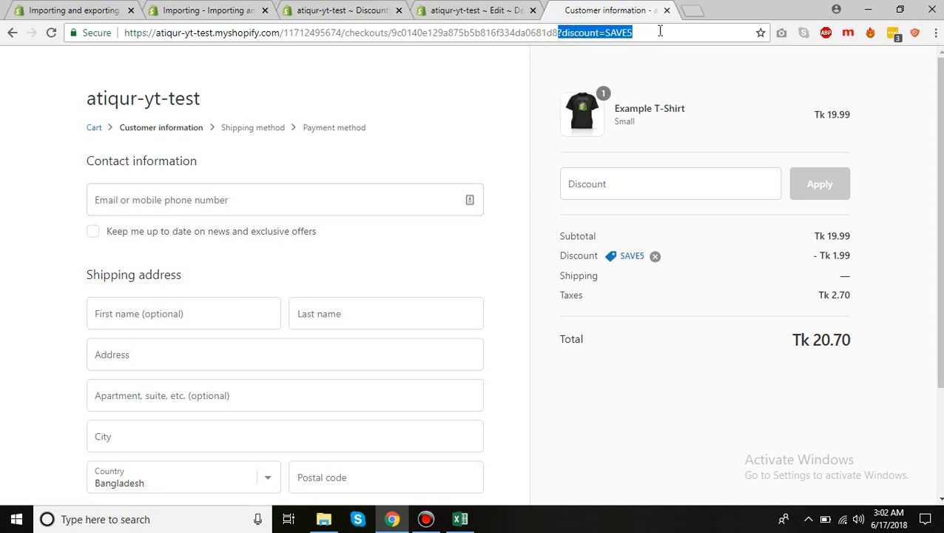
{"action": "mouse_move", "coordinate": [538, 124]}
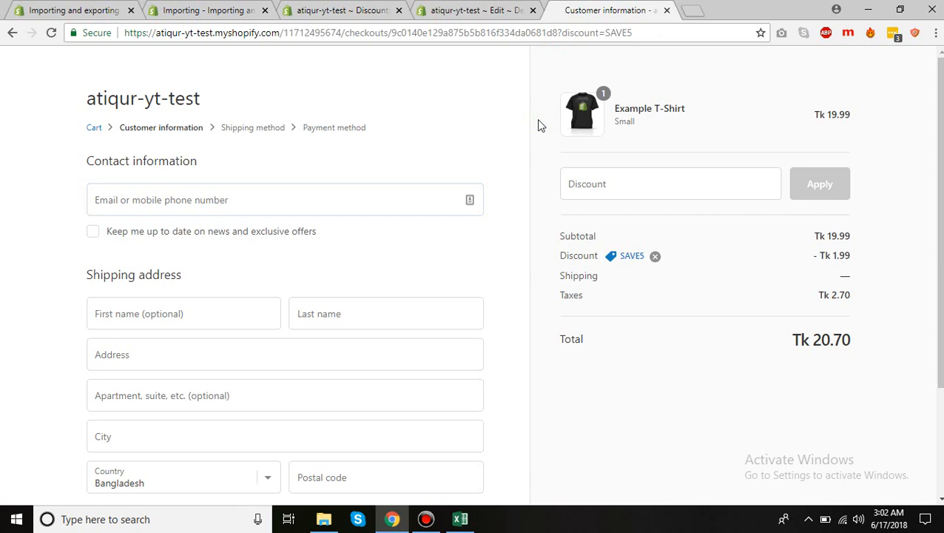
{"action": "mouse_move", "coordinate": [869, 7]}
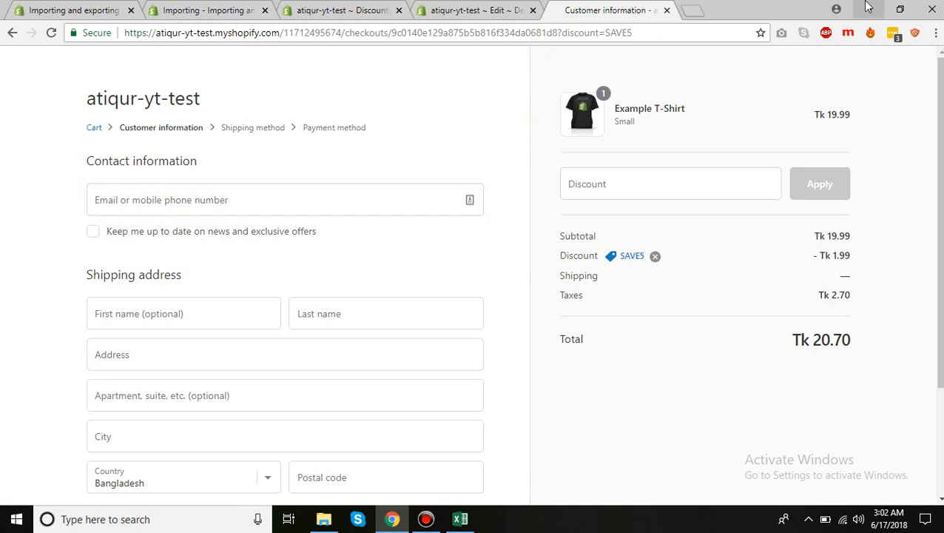